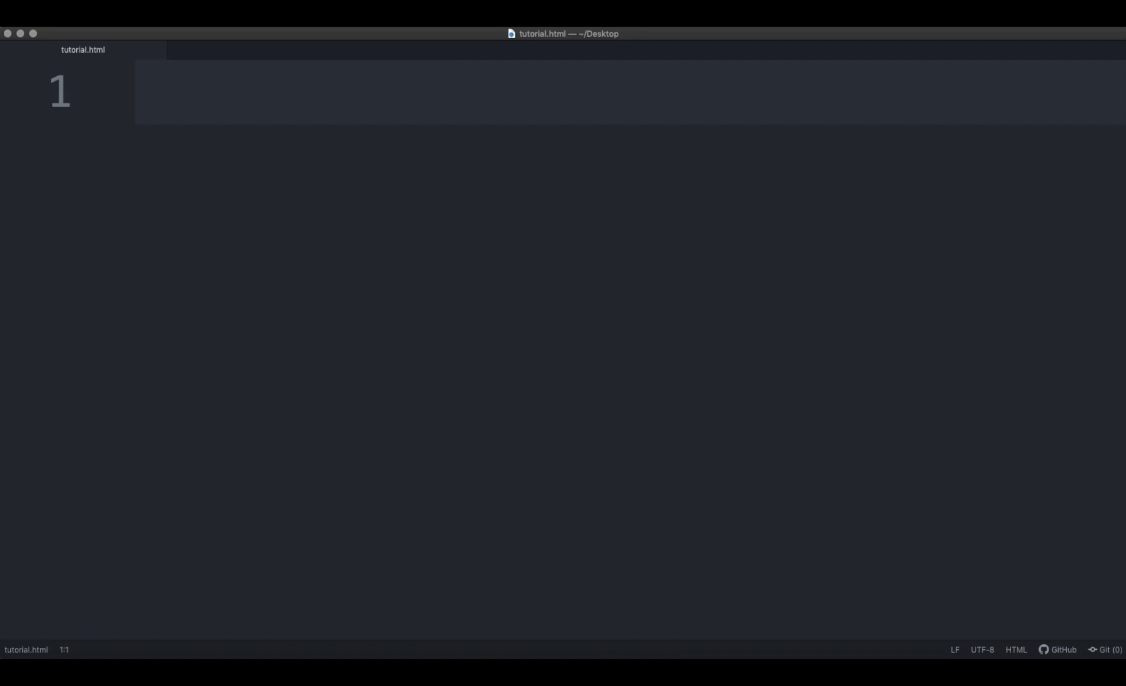
- Write the doctype, html and head with a UTF-8 charset and title 'Title of page'
text(<!DOCTYPE html>)
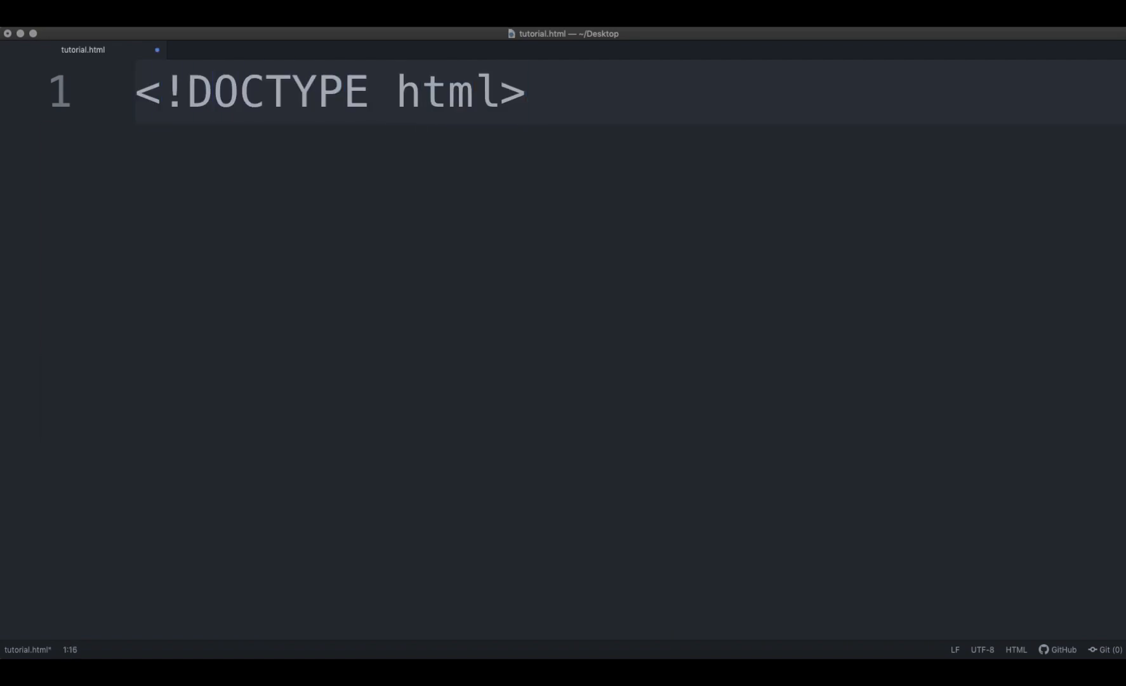
text(<html>)
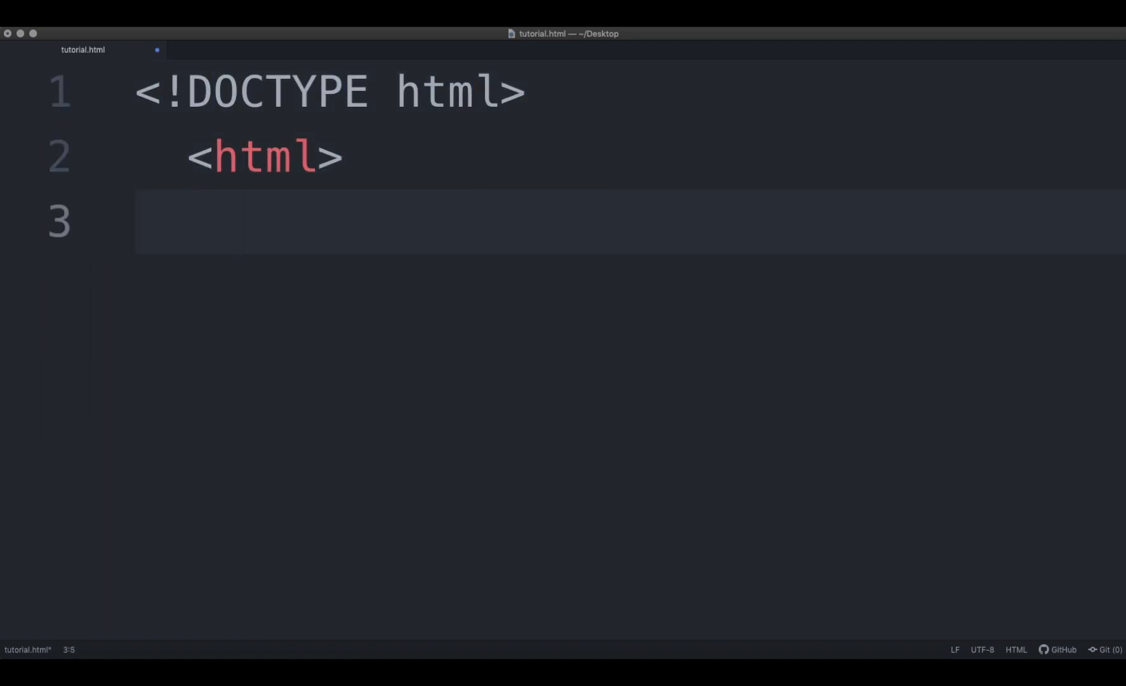
text(<head>)
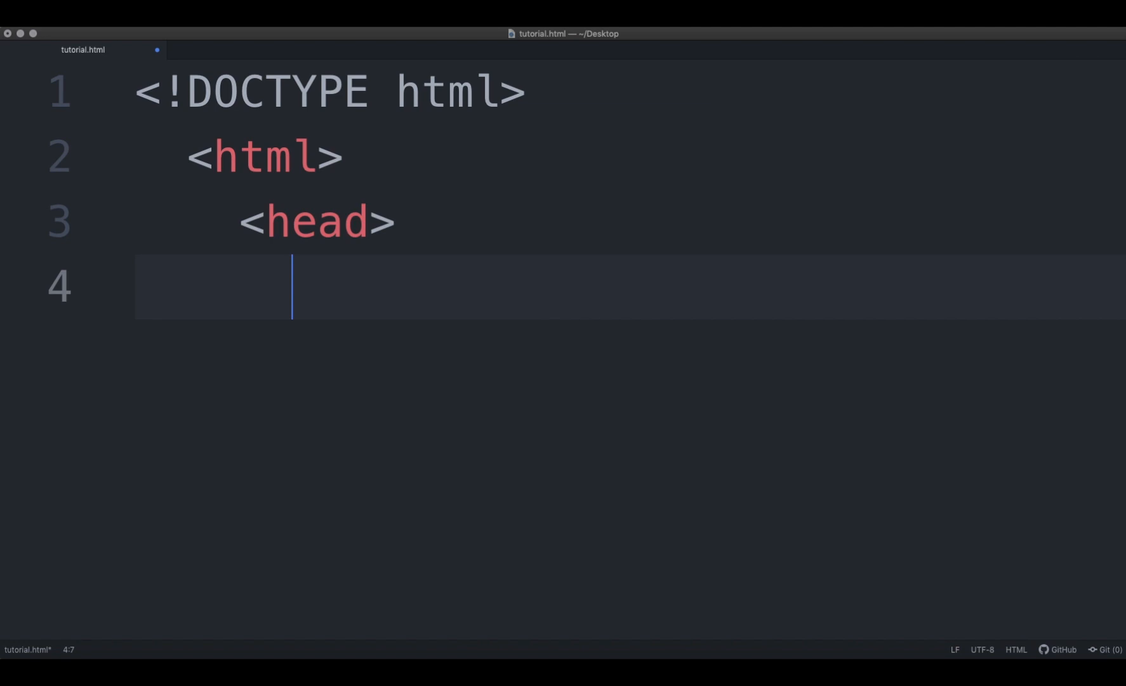
text(<meta charset="UTF-8">)
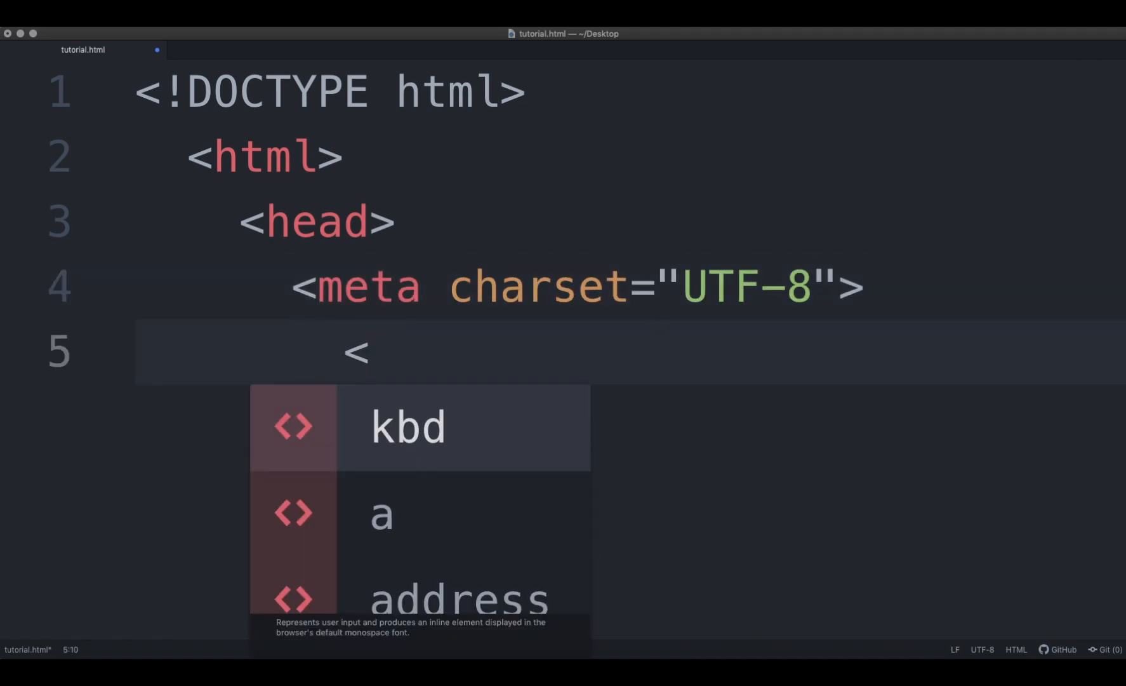
text(title>Title of page</title>)
text(<div class=)
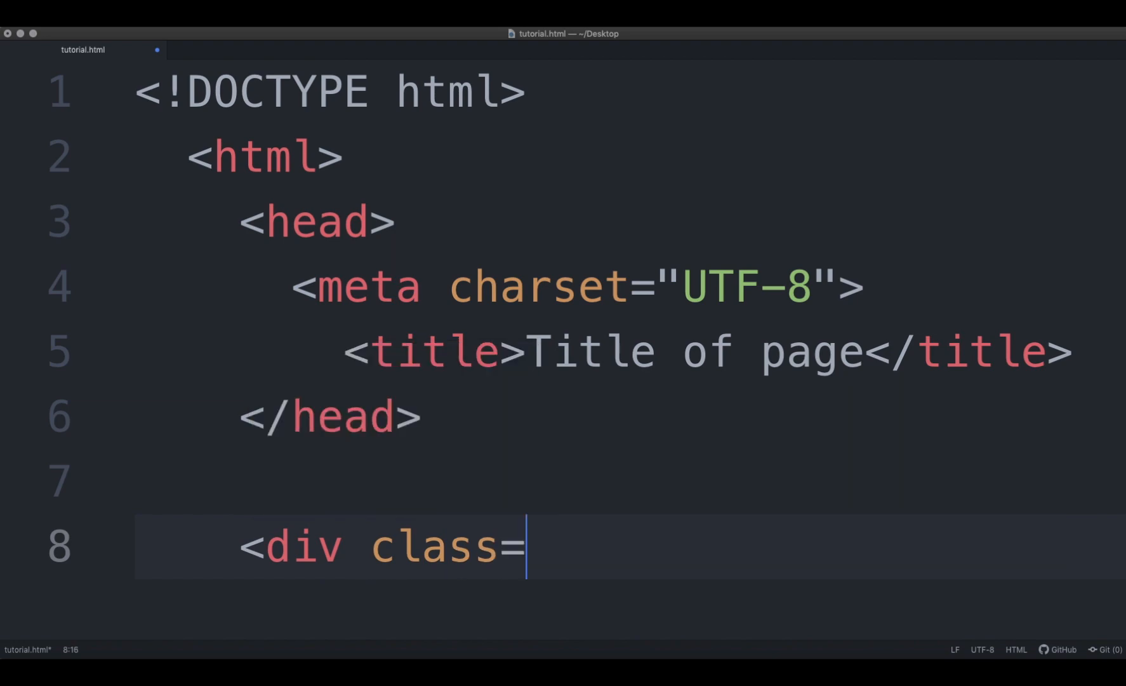
- Add a div class 'center', a body, and a nav with HTML, CSS, JavaScript and jQuery links
text("center">)
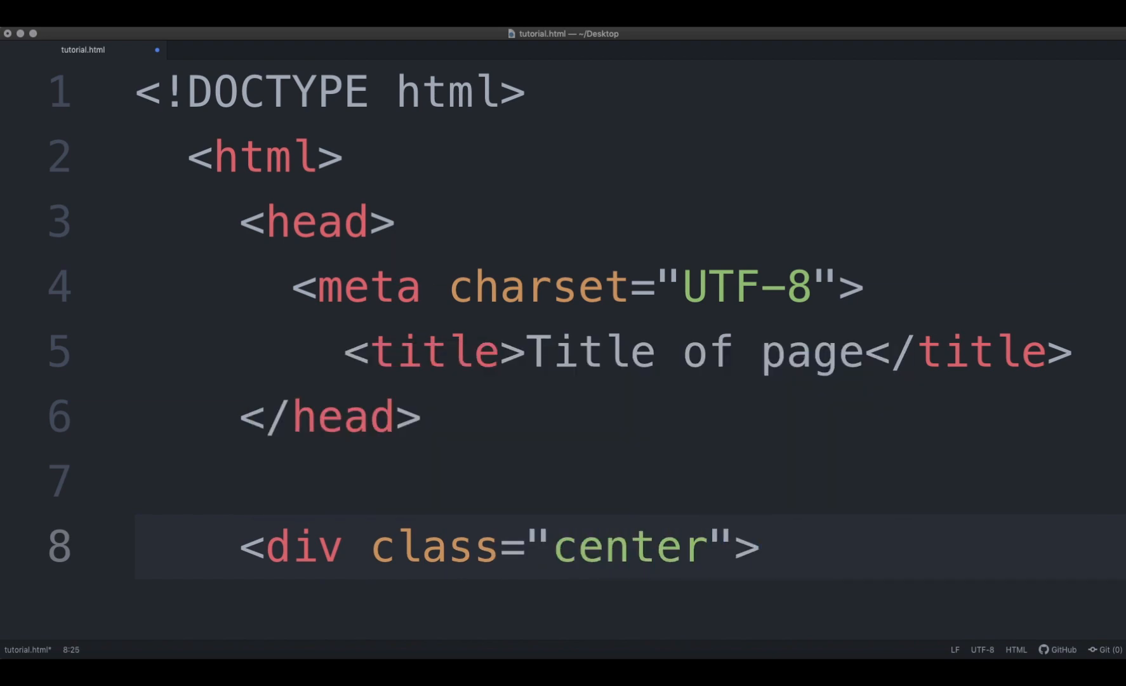
click(761, 546)
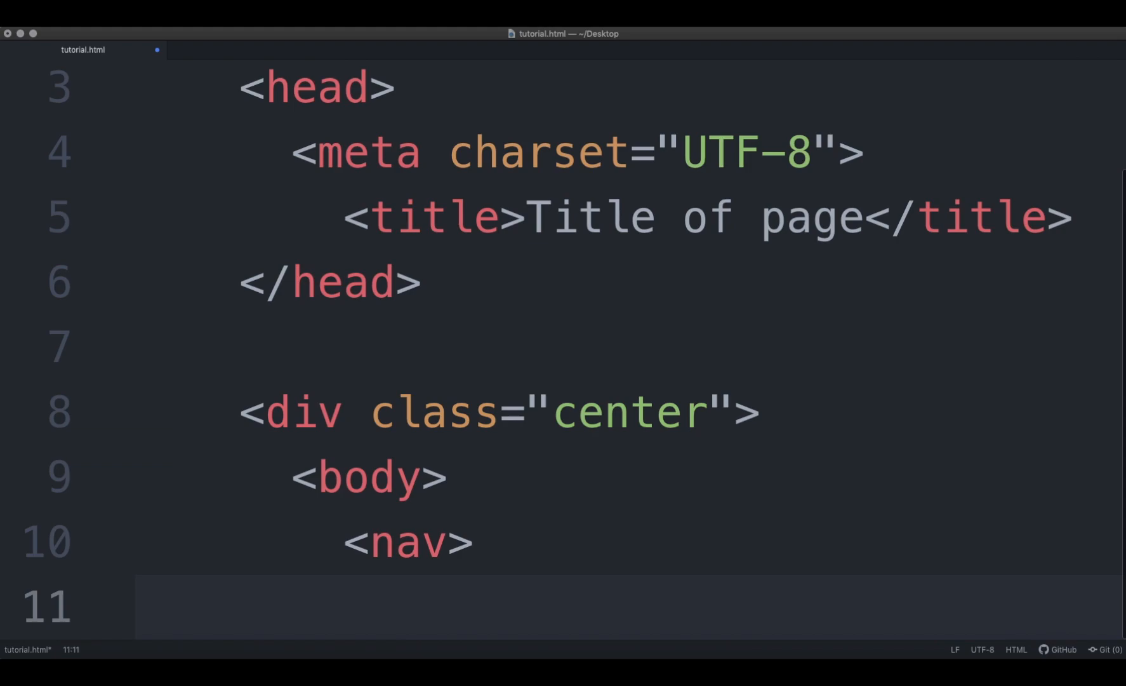
text(<a href="/js/">JavaScript</a> |)
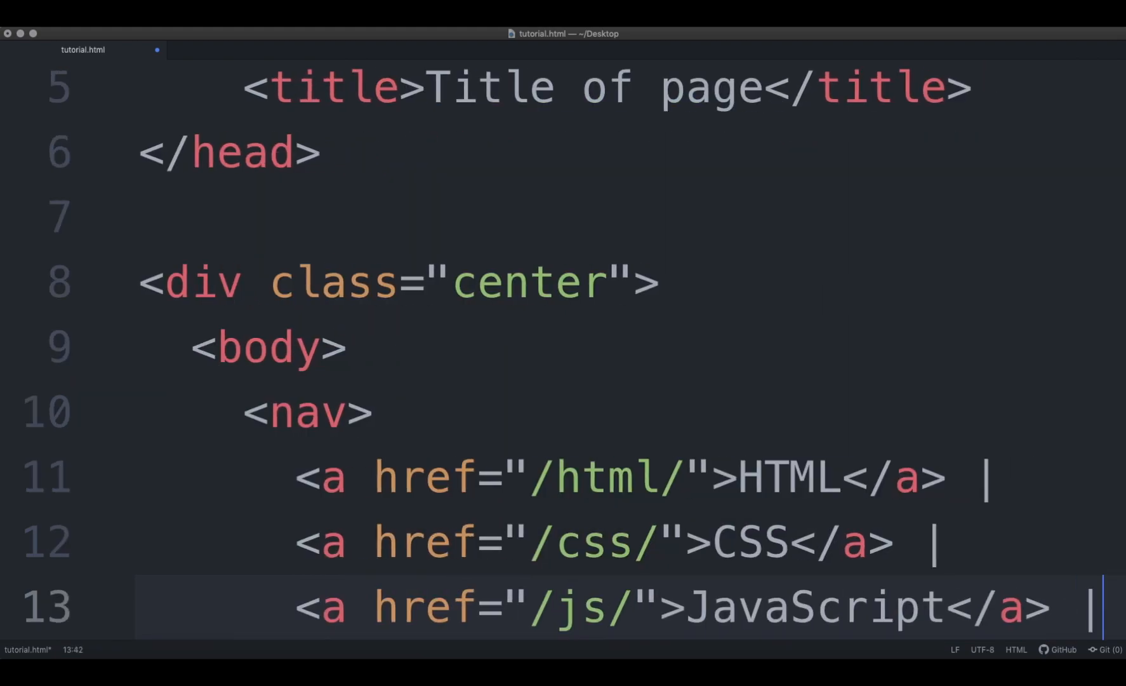
text(<h1>)
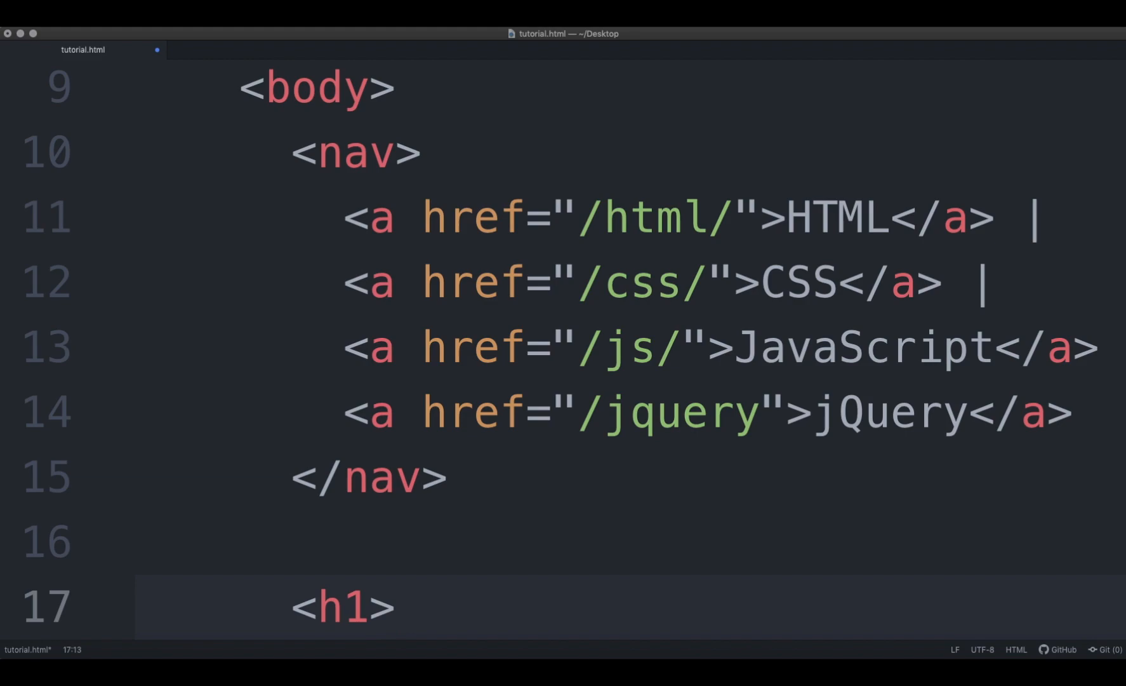
- Add the 'Welcome to HTML' h1 and a figure with the HTML5 logo image and caption
text(We)
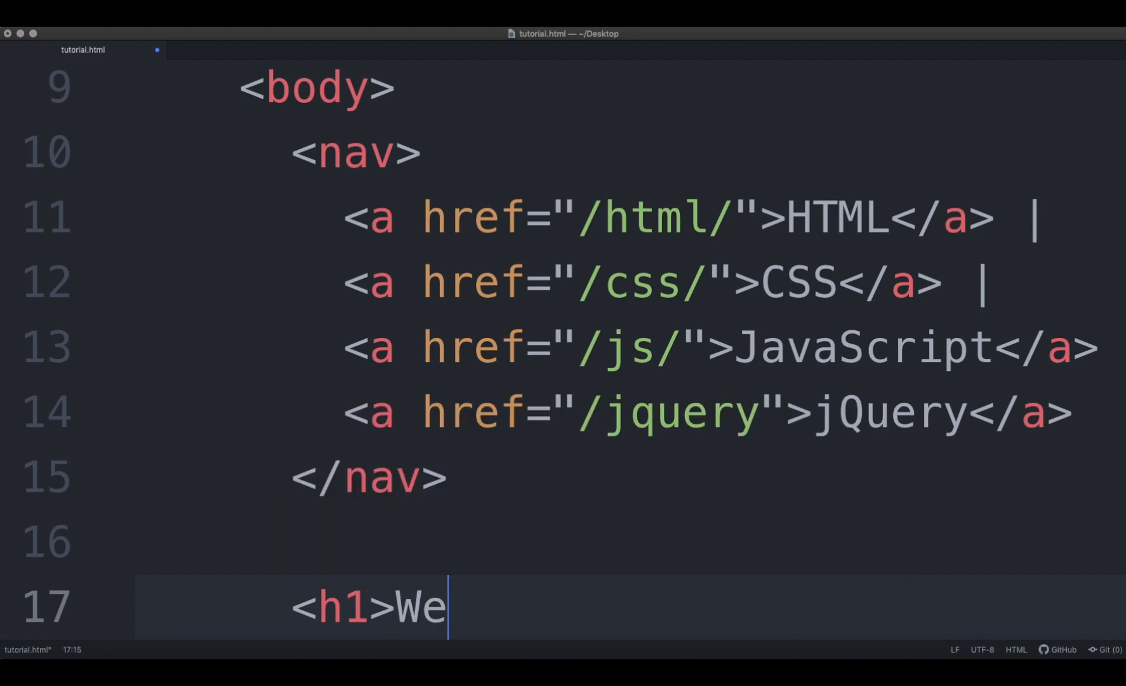
text(lcome to HTML)
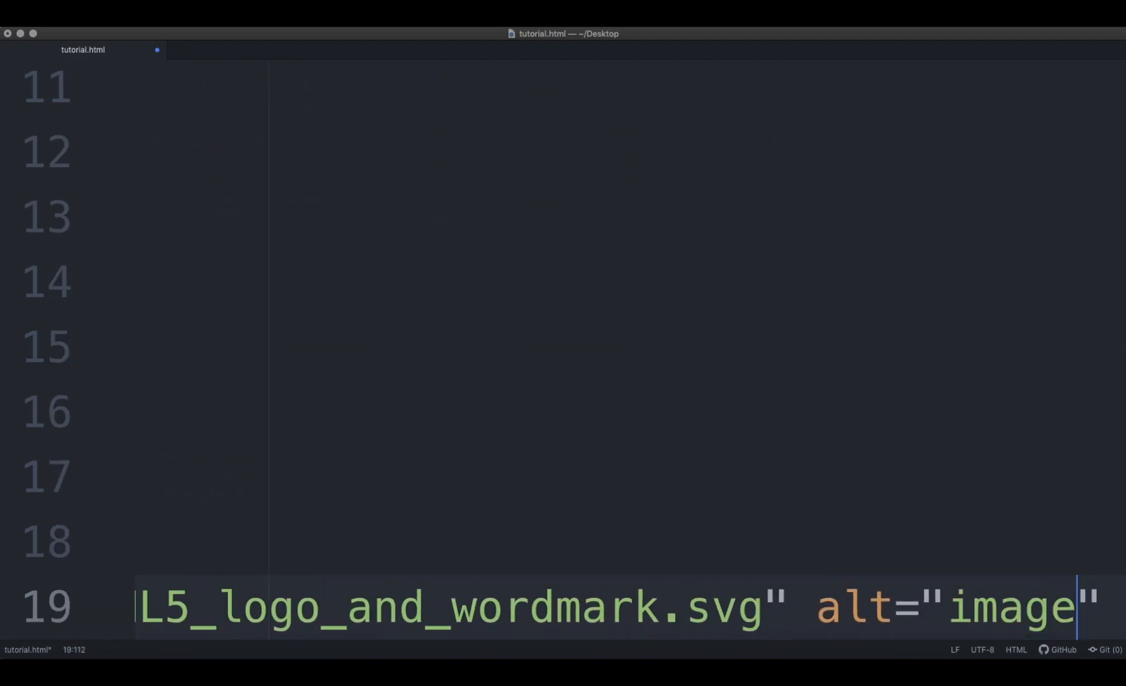
scroll(down, 3)
text(<figcaption>HTML5 logo</figcap)
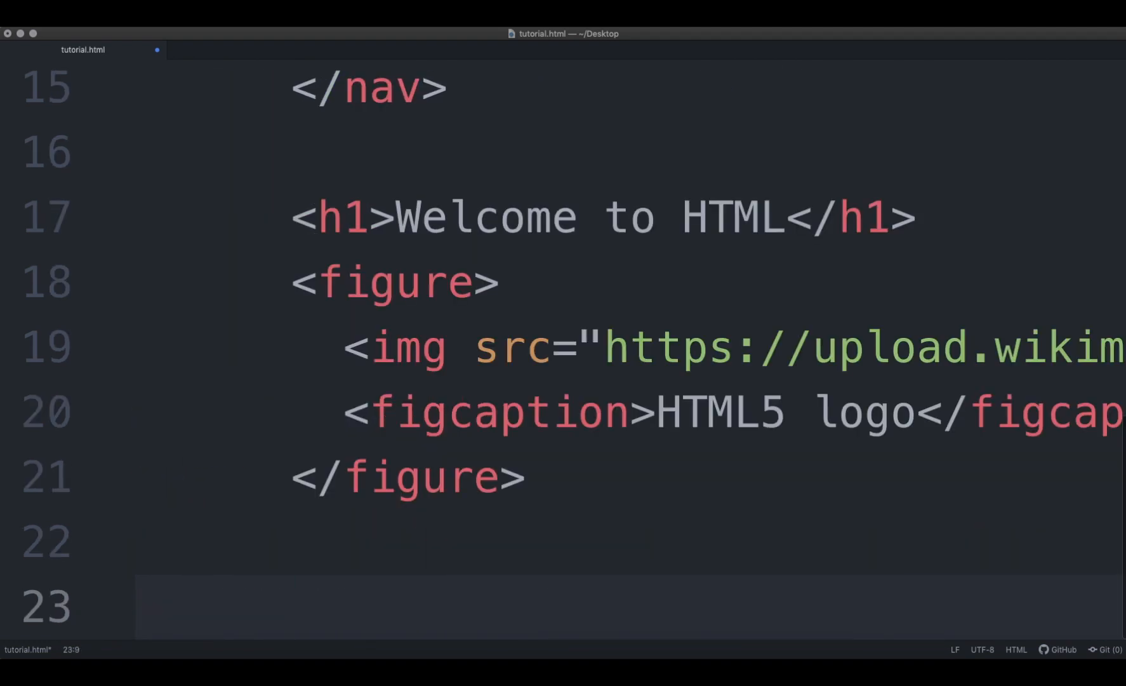
- Add a footer with teacher and email lines, close the tags, and insert '<!-- This is a comment -->'
text(<footer>)
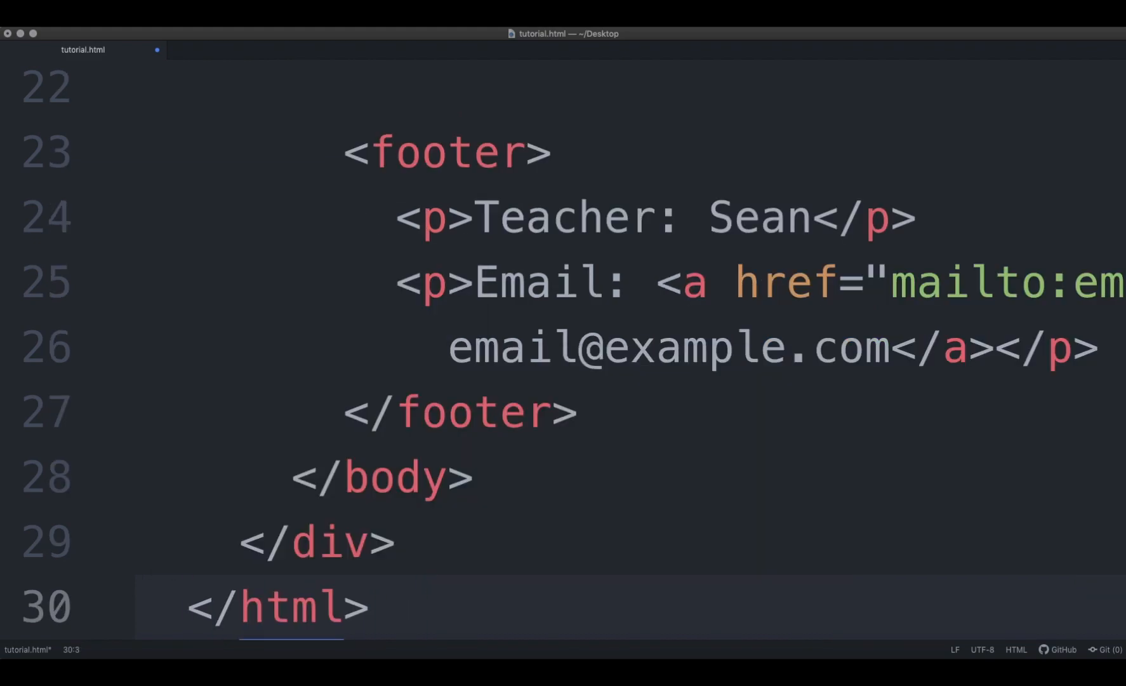
click(188, 607)
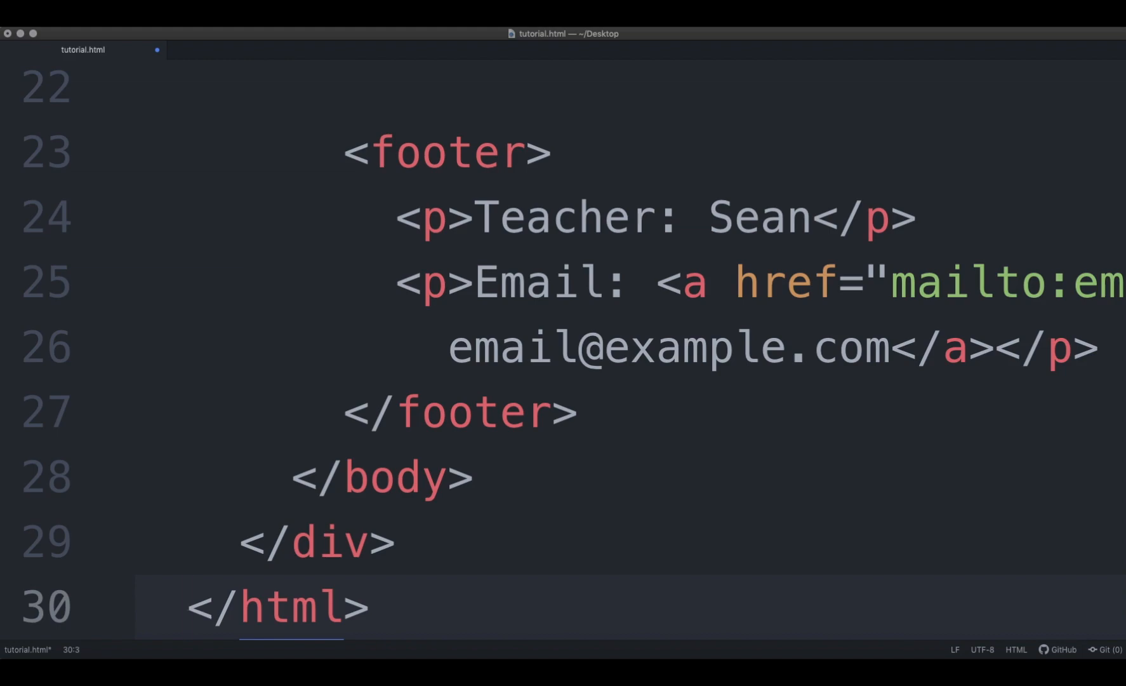
click(188, 607)
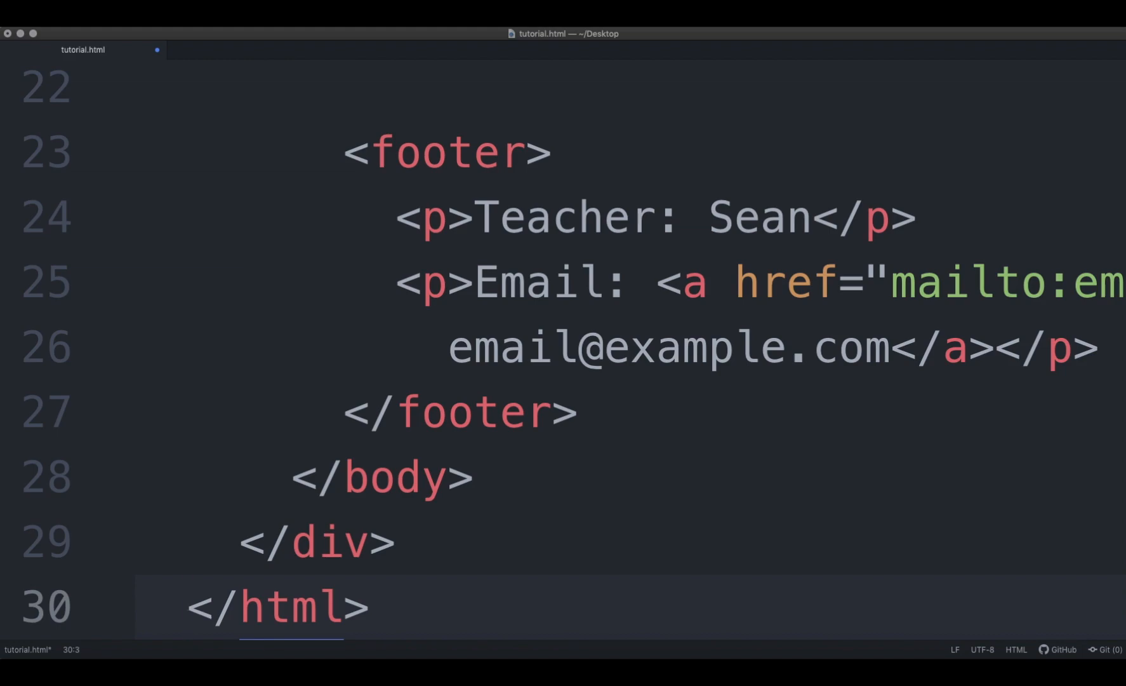
text(<>)
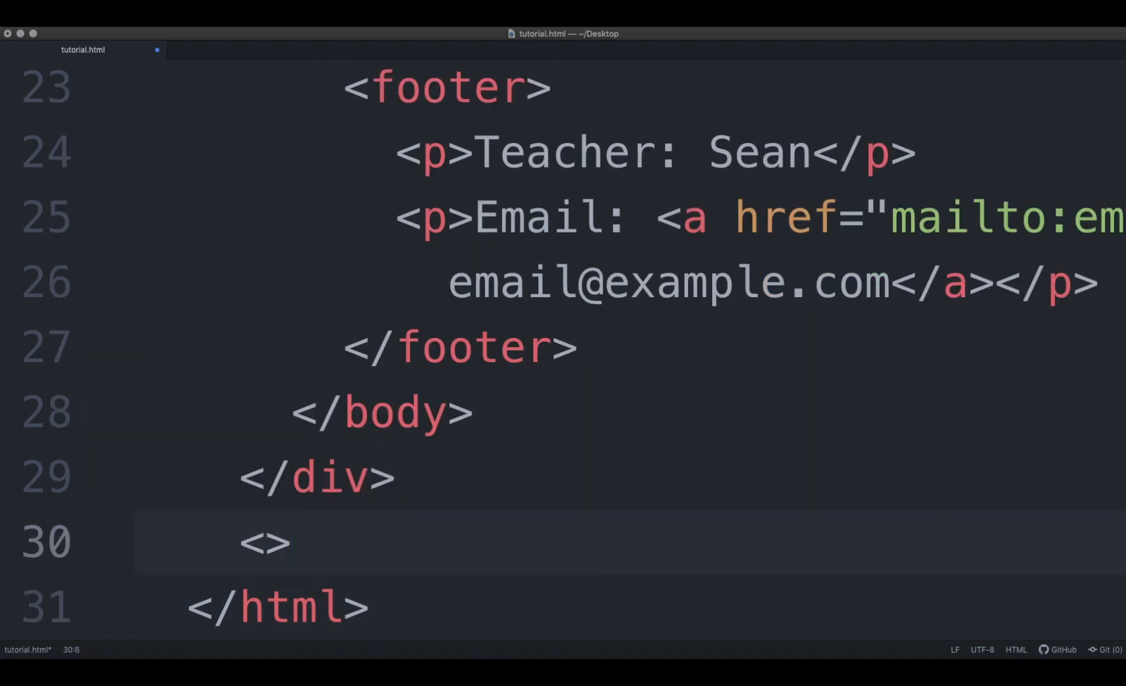
text(!-- This is)
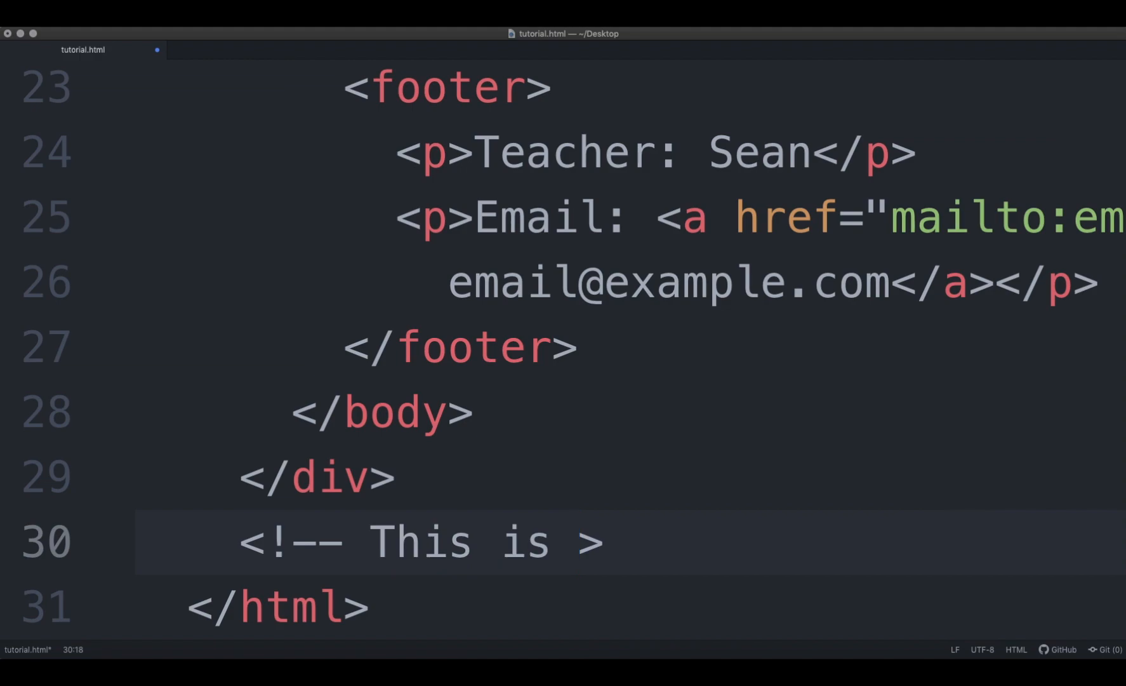
text(a comment)
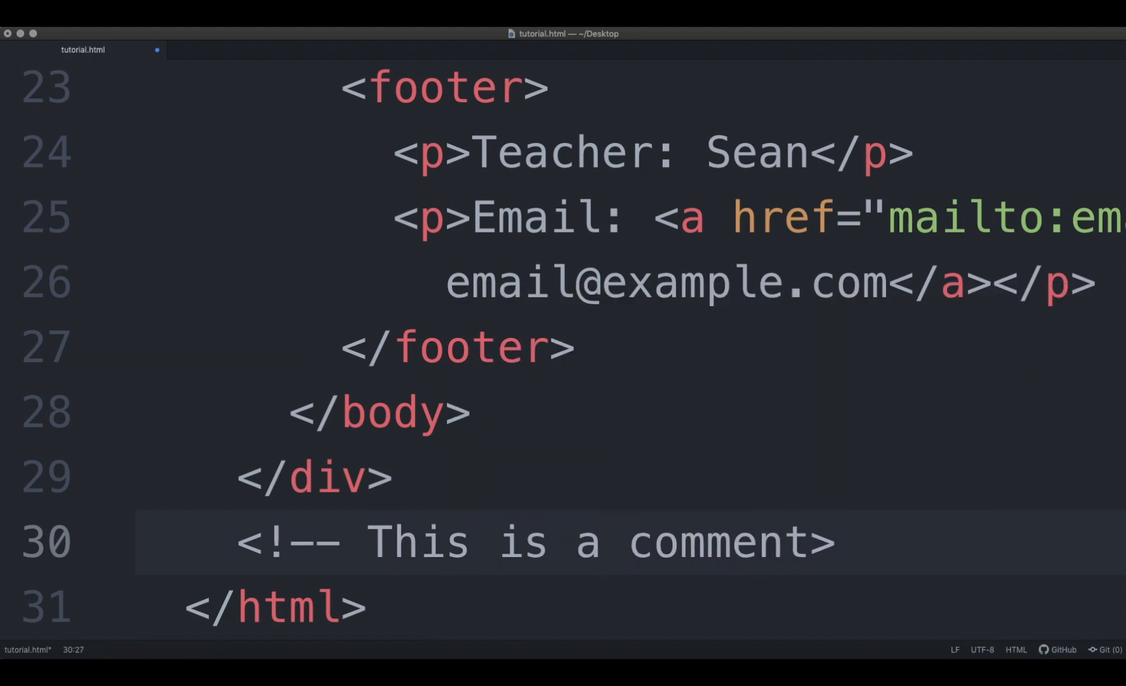
text(-->)
text(<)
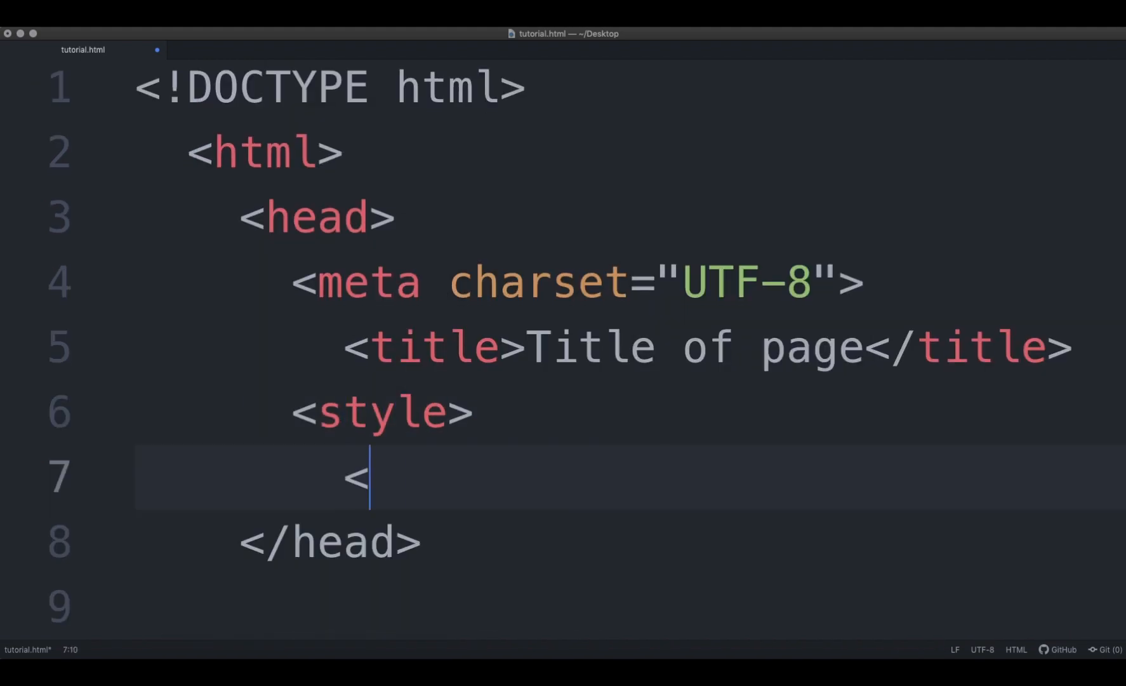
- Fill the .center rule with text-align center, margin auto, width 50% and padding 10px
text(ma)
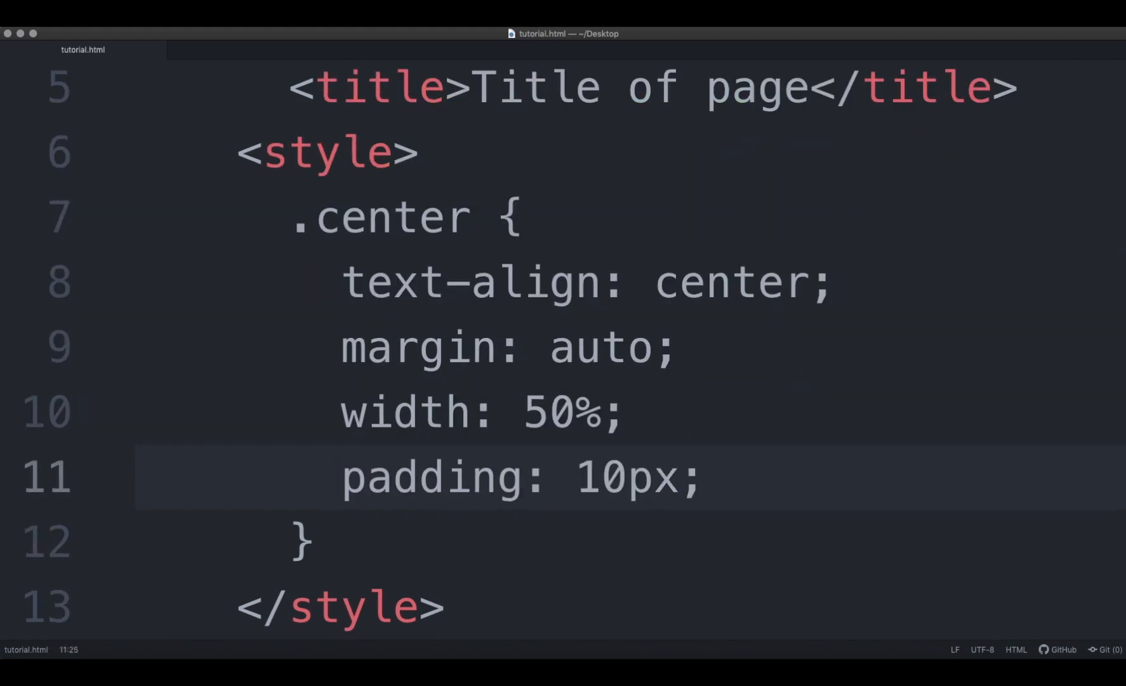
click(706, 477)
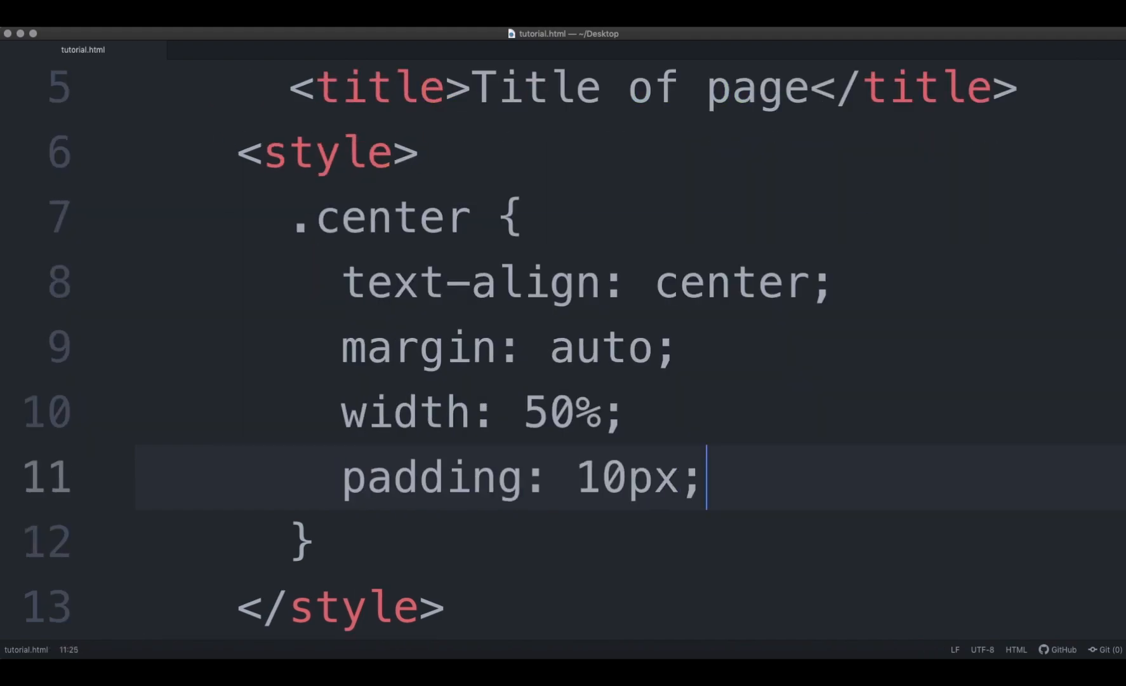